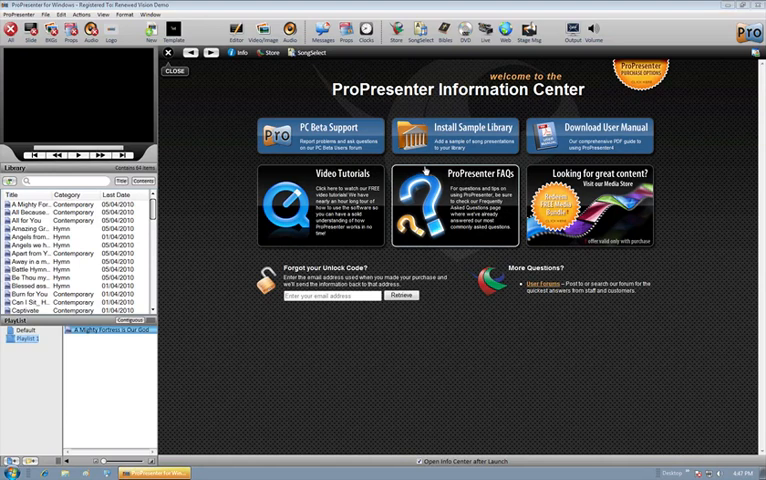
mouse_move(420, 172)
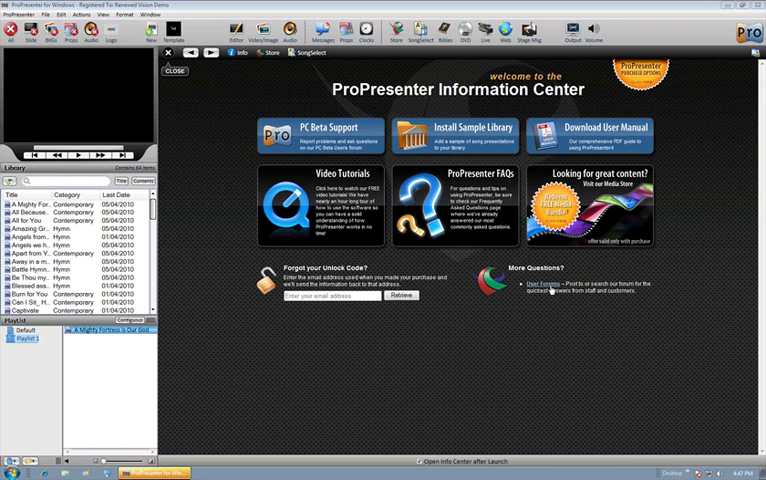
Visit the user forums and video tutorials, then close the Information Center to reveal the All For You slides
click(538, 284)
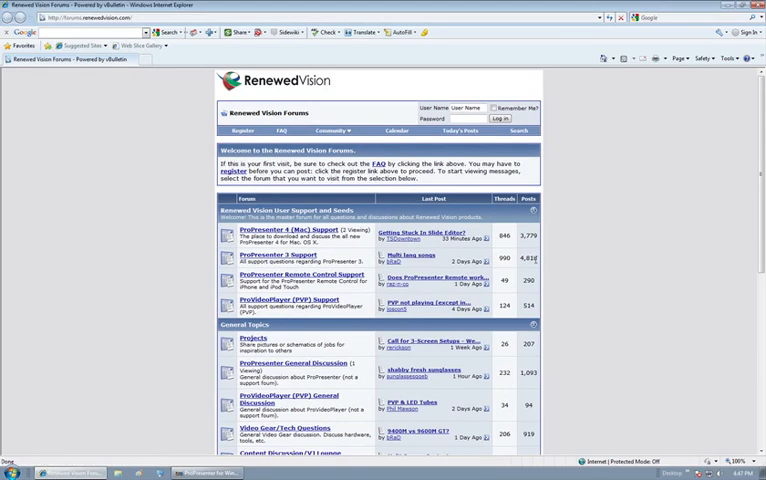
mouse_move(630, 184)
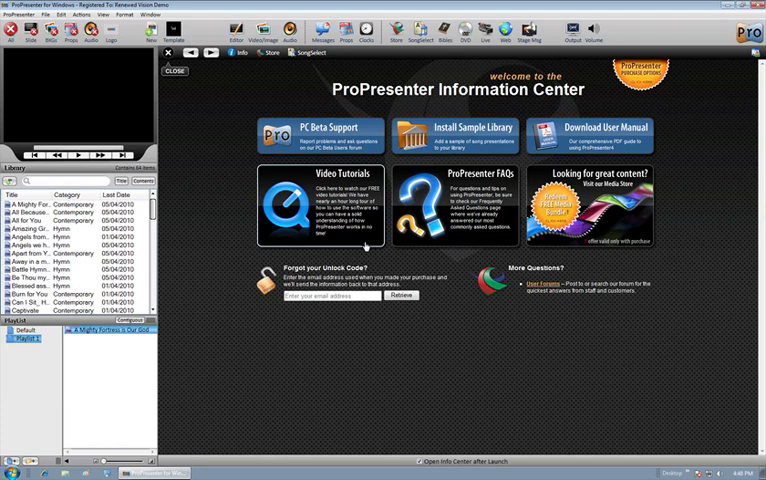
click(340, 204)
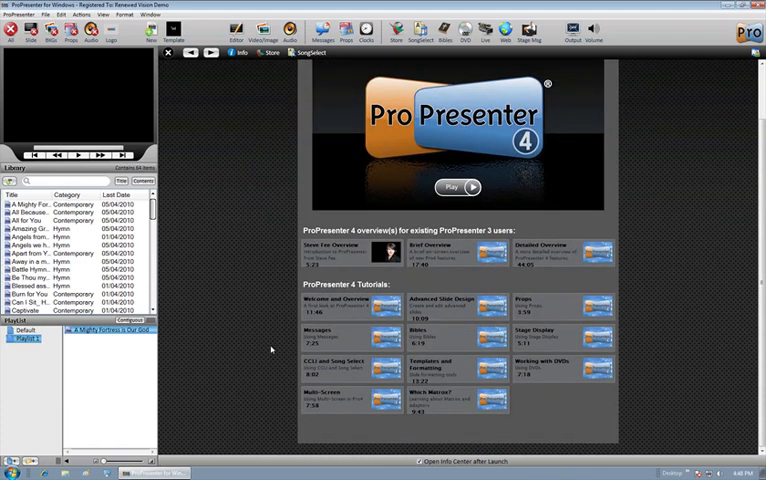
mouse_move(456, 312)
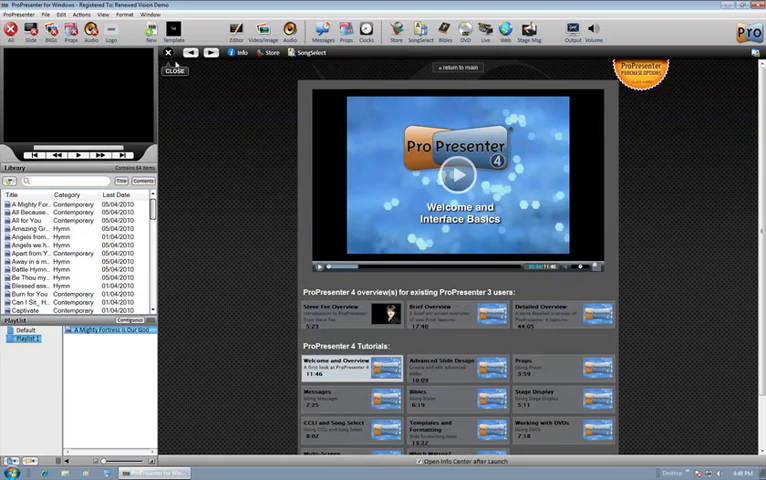
click(176, 64)
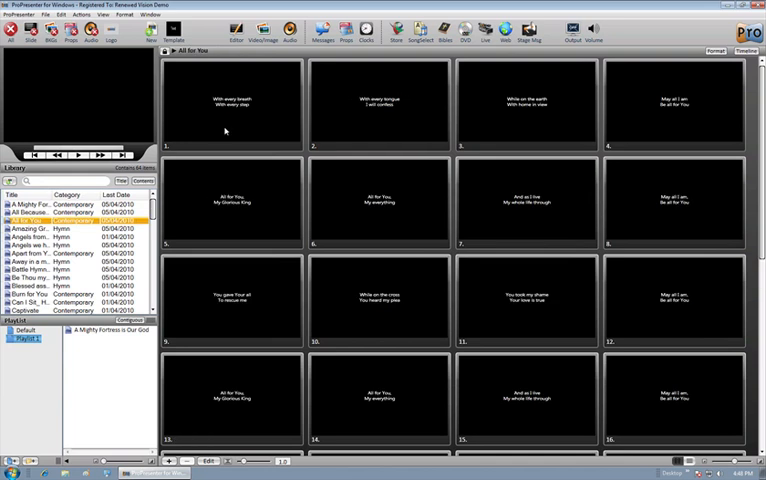
Send the first, second and fourth All For You lyric slides live in turn
click(232, 104)
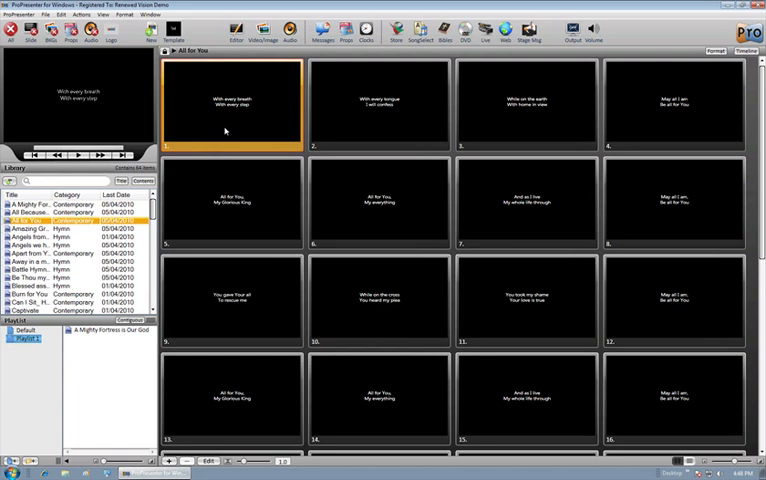
click(378, 104)
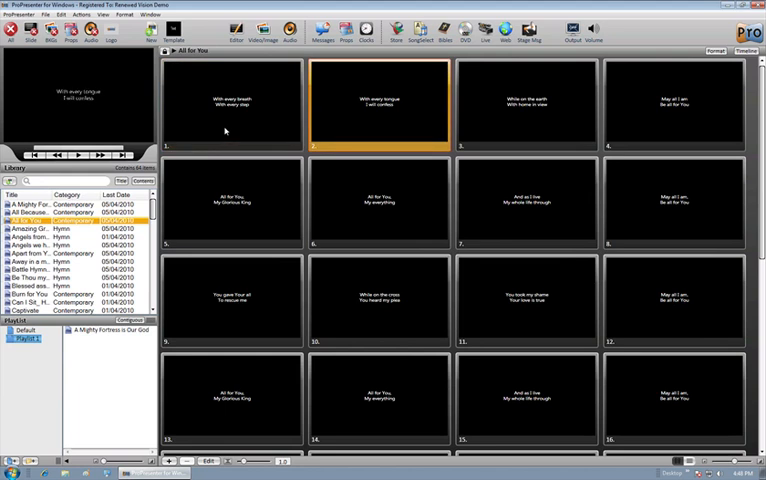
click(526, 104)
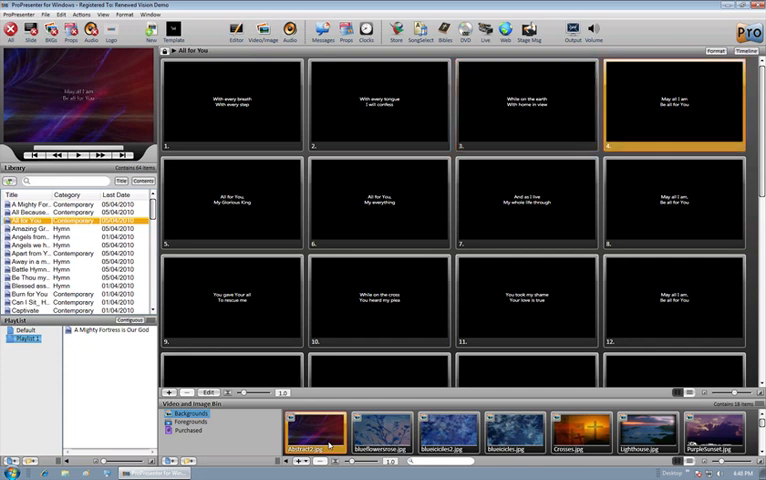
Apply the blue textured background and show the fifth All For You slide over it
click(380, 432)
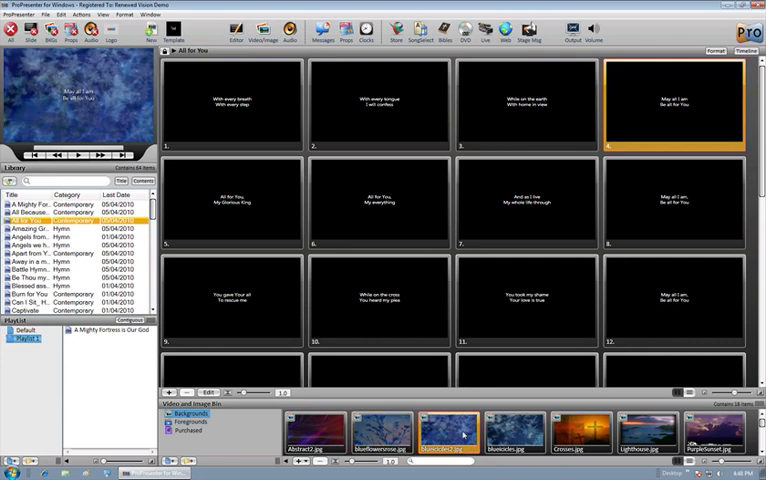
click(232, 204)
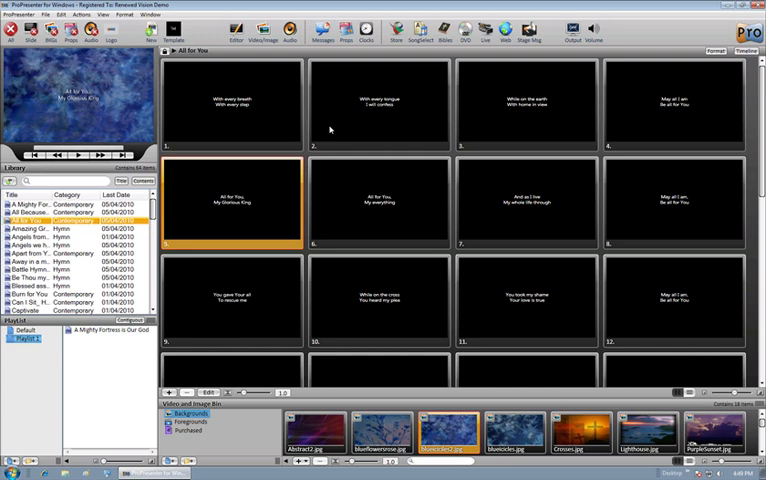
mouse_move(392, 224)
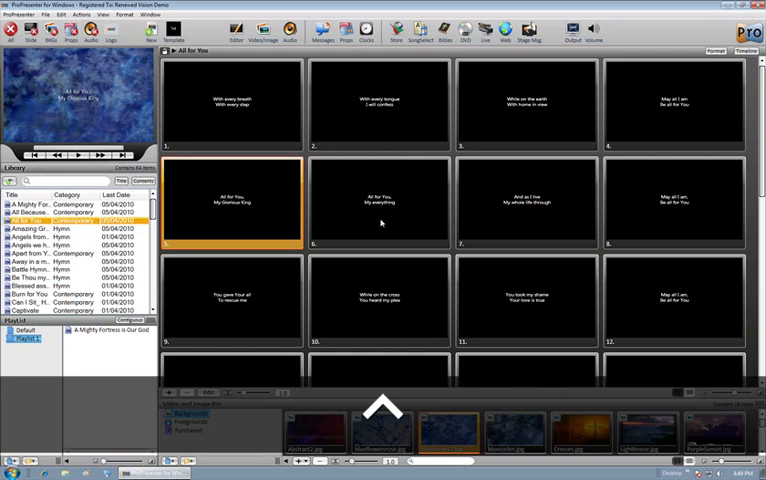
Ctrl-click two more slides to build a multi-slide selection without sending them live
click(380, 200)
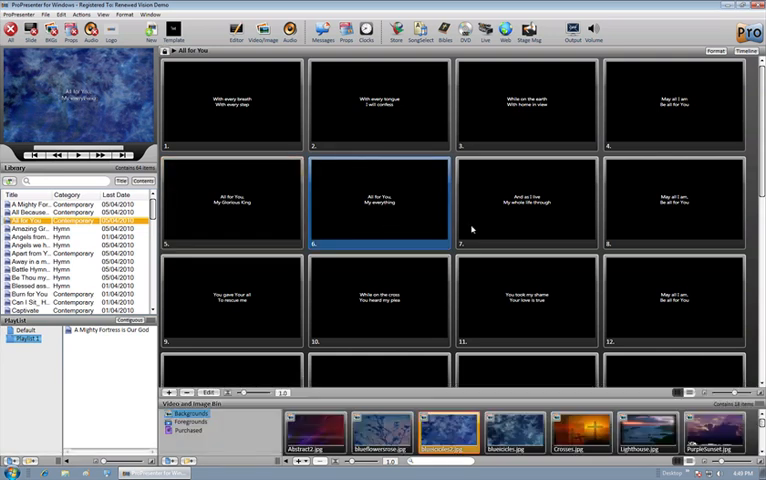
click(528, 200)
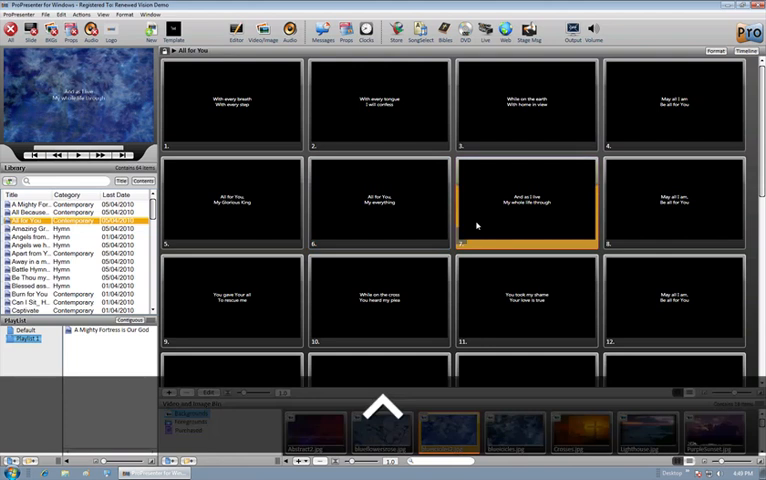